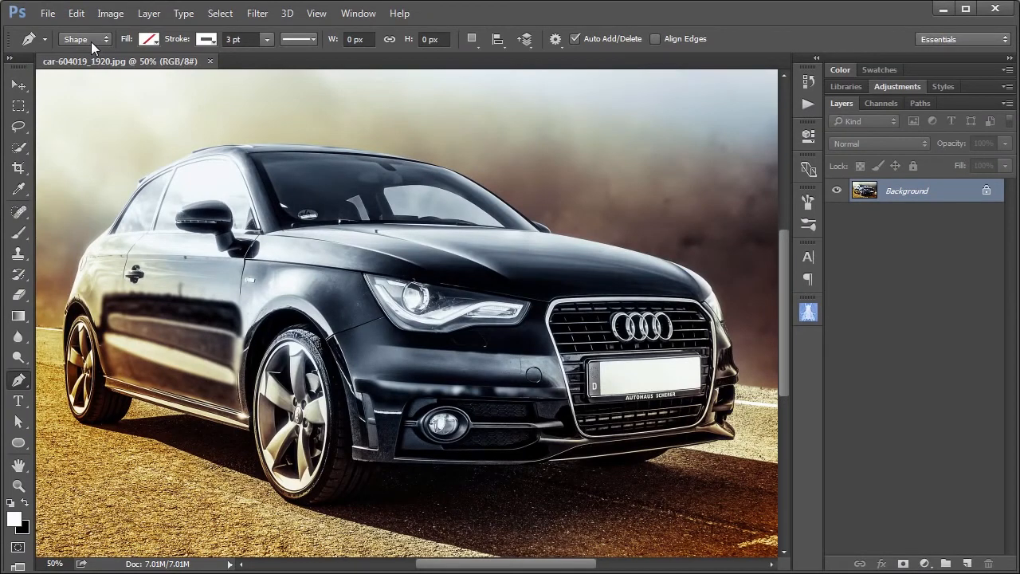
Switch the Pen tool's mode from Shape to Path in the options bar.
left_click(84, 40)
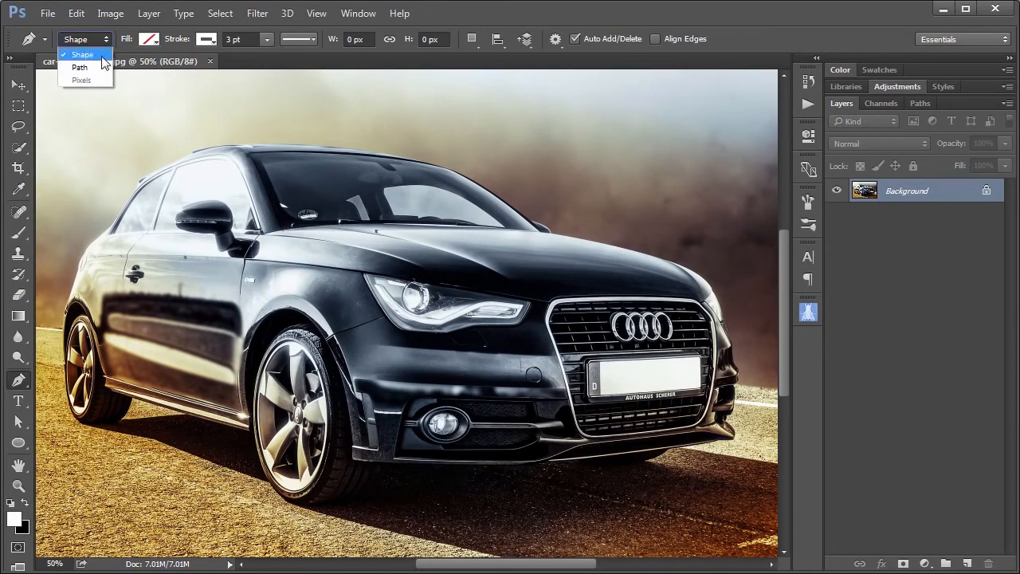
mouse_move(78, 67)
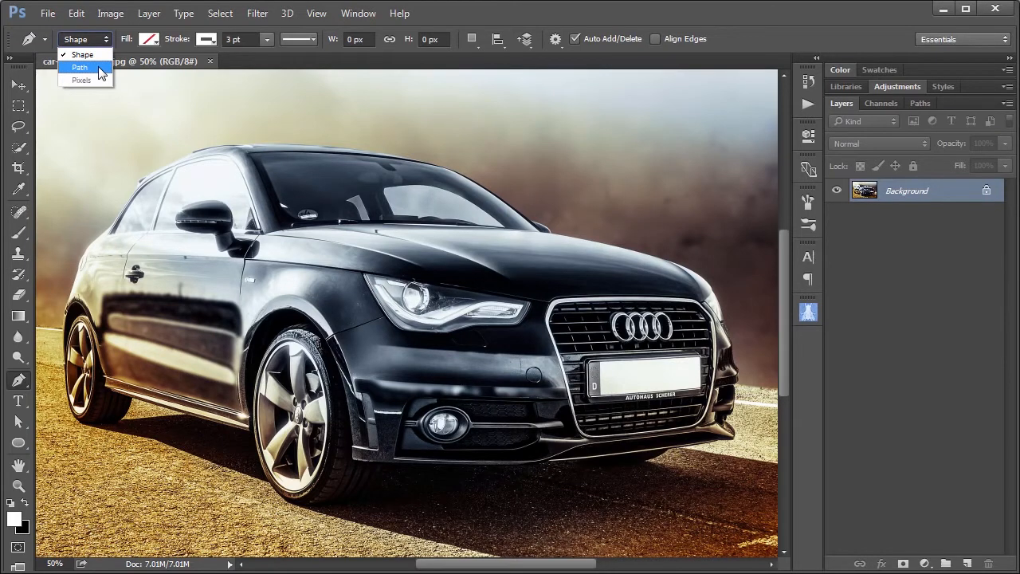
left_click(80, 67)
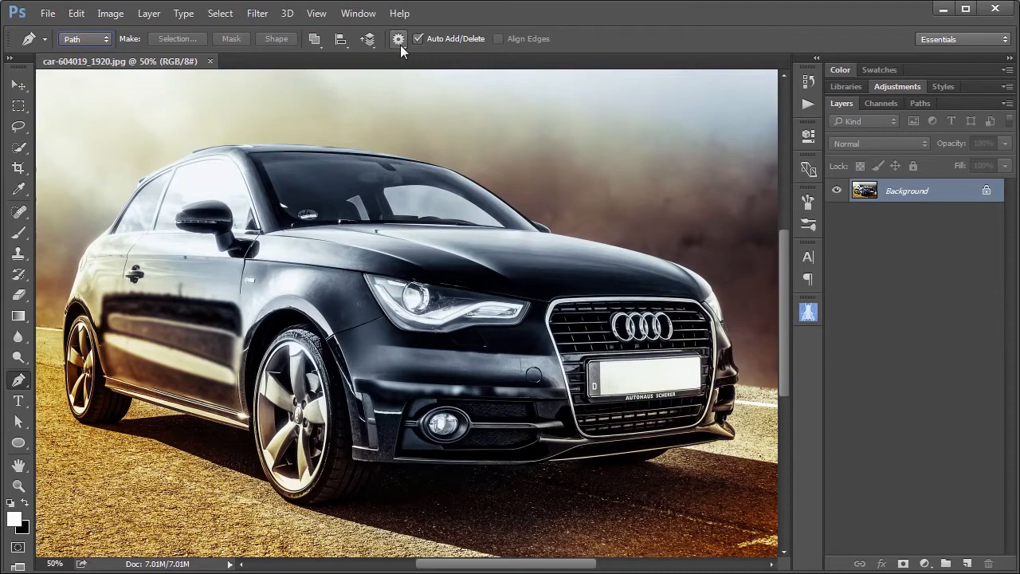
mouse_move(397, 38)
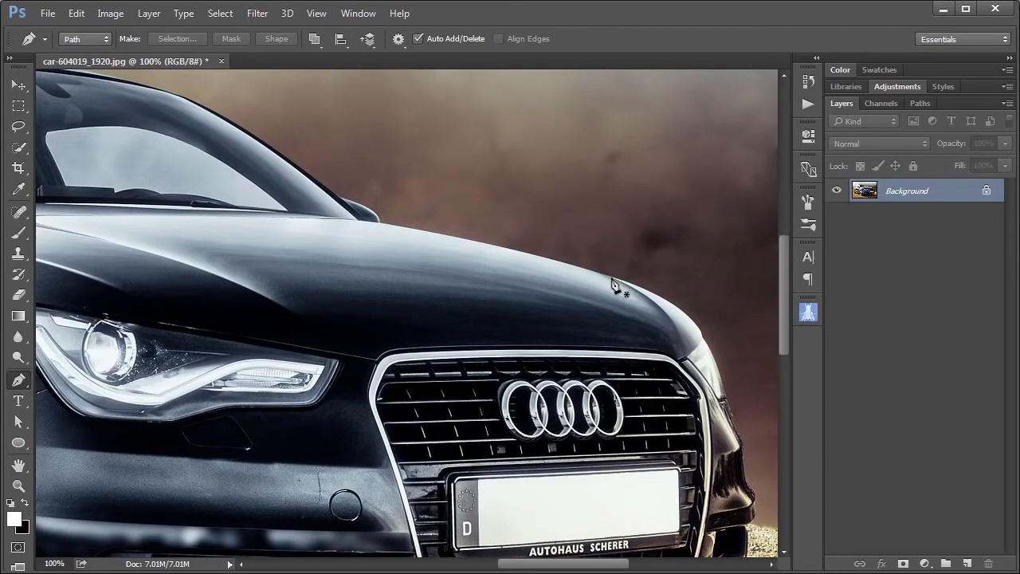
Place the first Pen anchor point on the hood's edge above the grille.
left_click(499, 251)
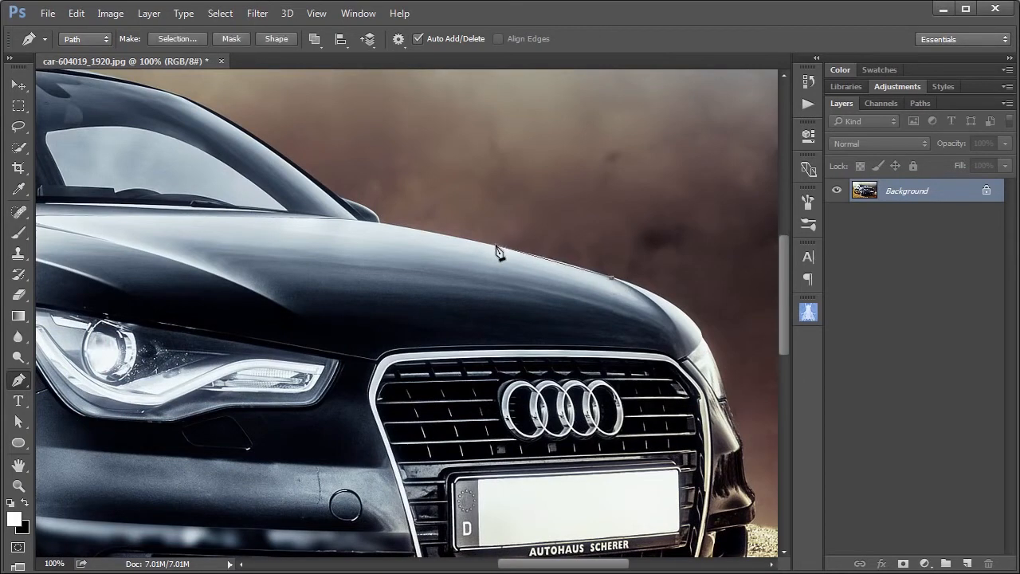